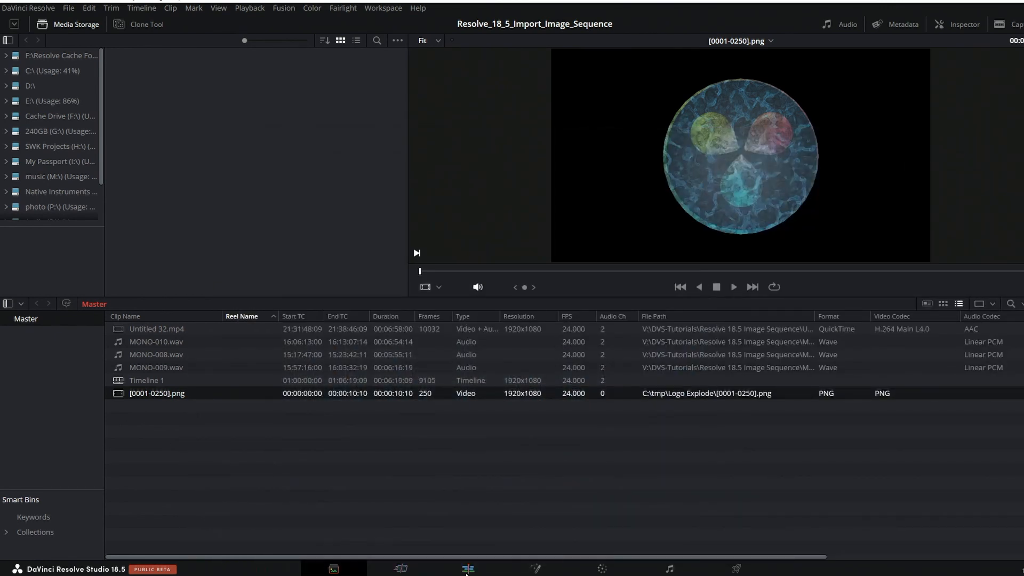
- Switch to the Edit page with the Congo_River_Animation bin selected
{"action": "left_click", "coordinate": [466, 568]}
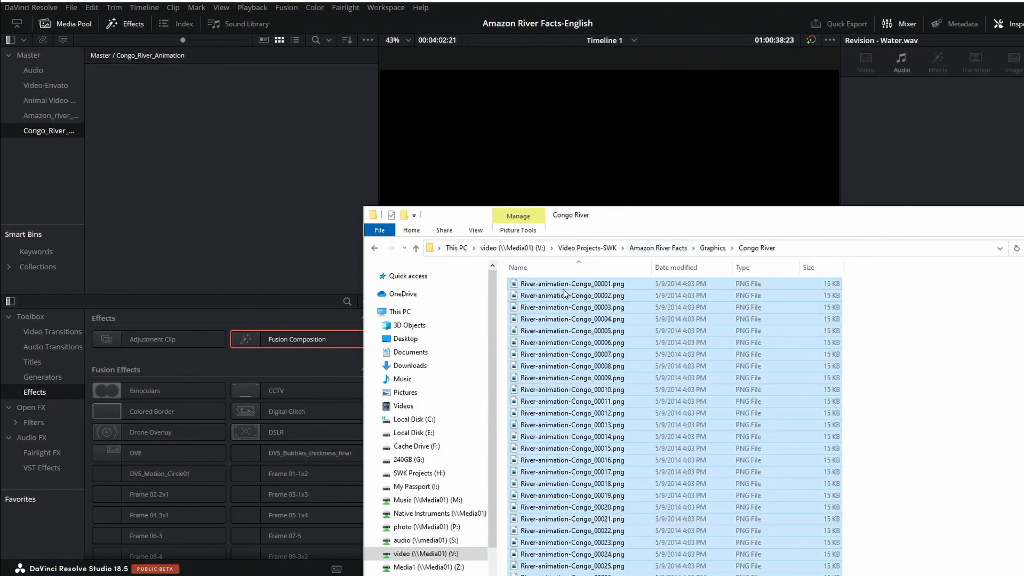
{"action": "mouse_move", "coordinate": [565, 291]}
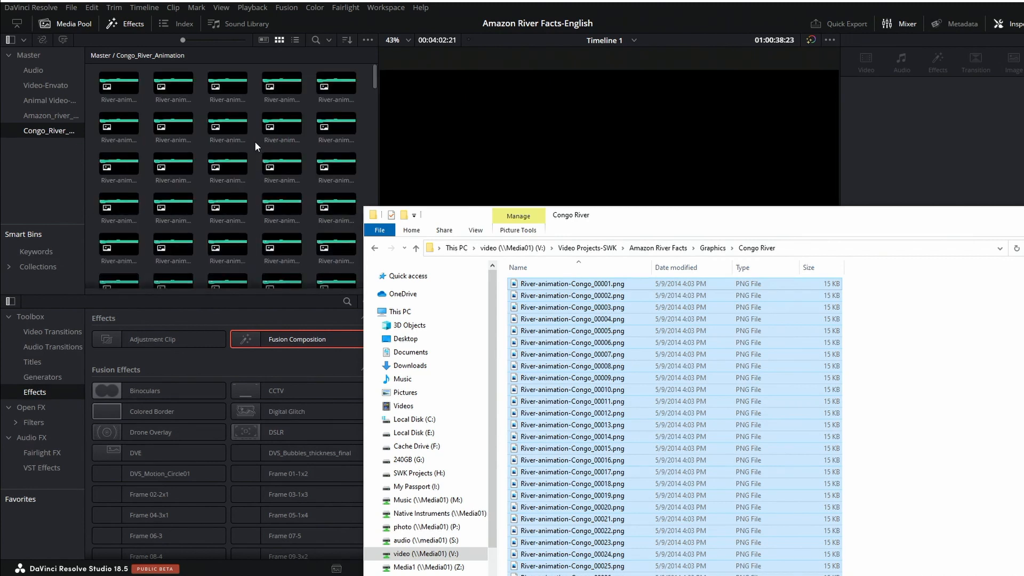
- Select the river frames that came in as separate still clips so they can be deleted
{"action": "left_click", "coordinate": [119, 86]}
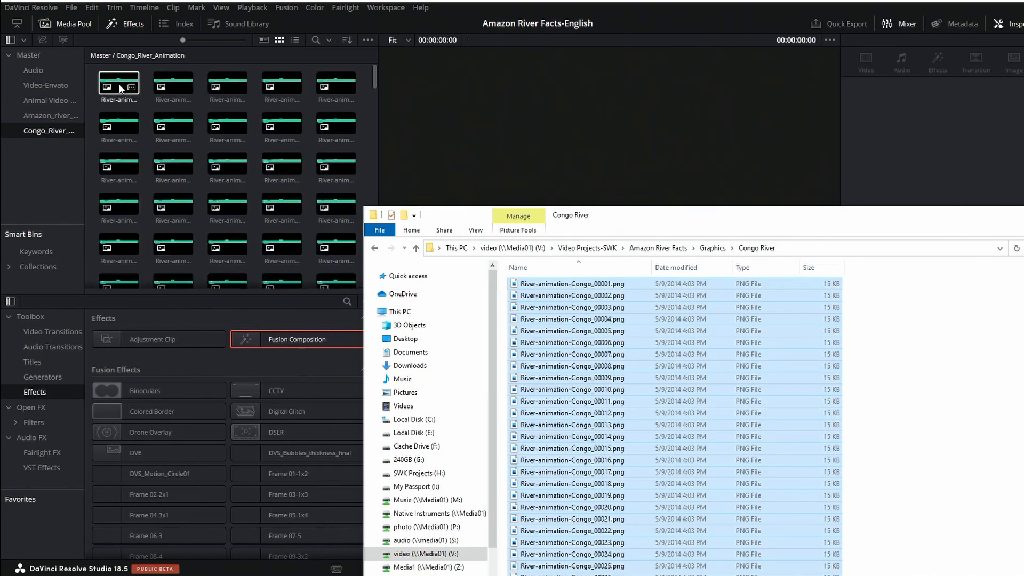
{"action": "left_click", "coordinate": [172, 161]}
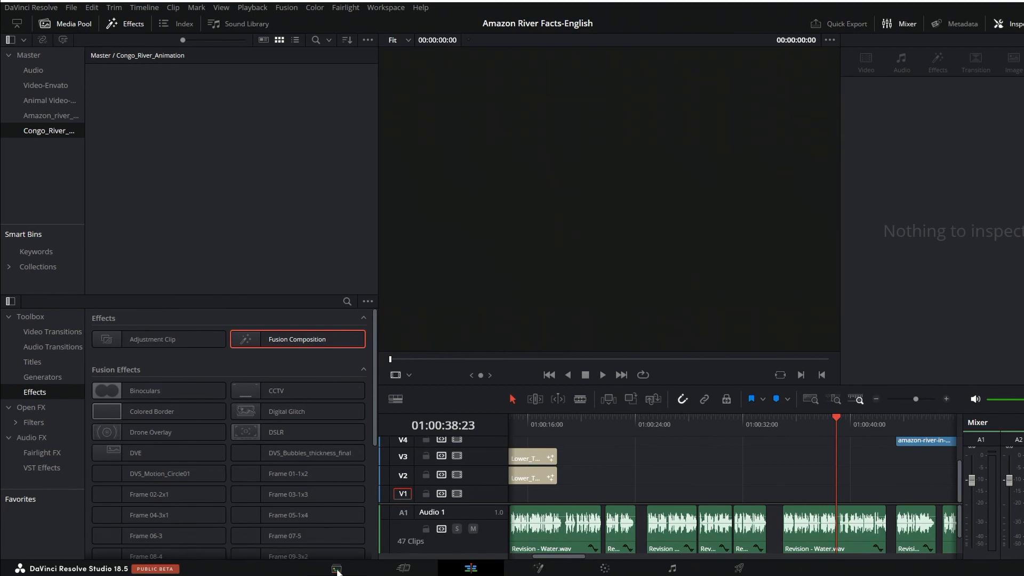
{"action": "mouse_move", "coordinate": [335, 566]}
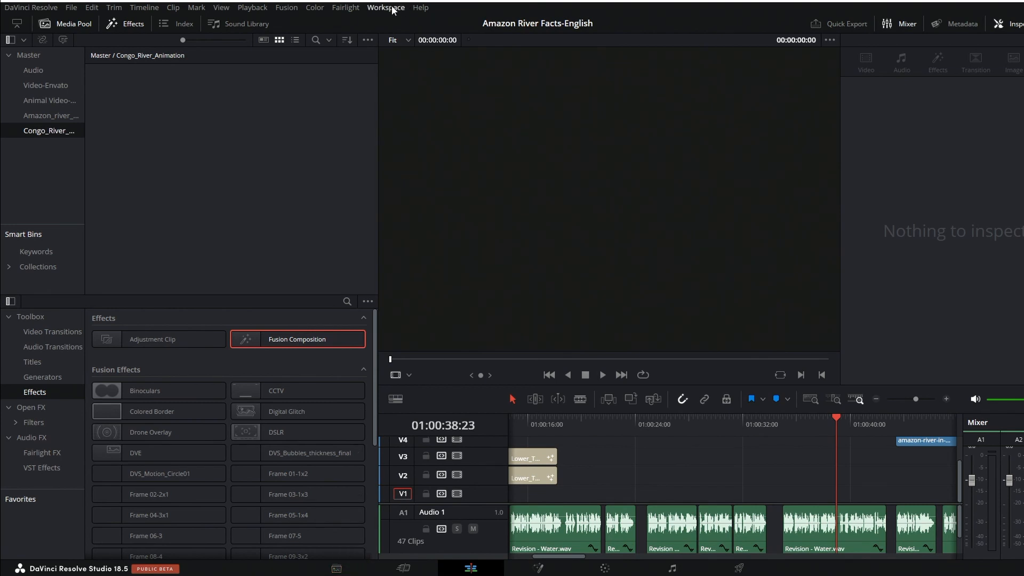
- Bring up the Workspace menu to switch to the Media page
{"action": "left_click", "coordinate": [386, 7]}
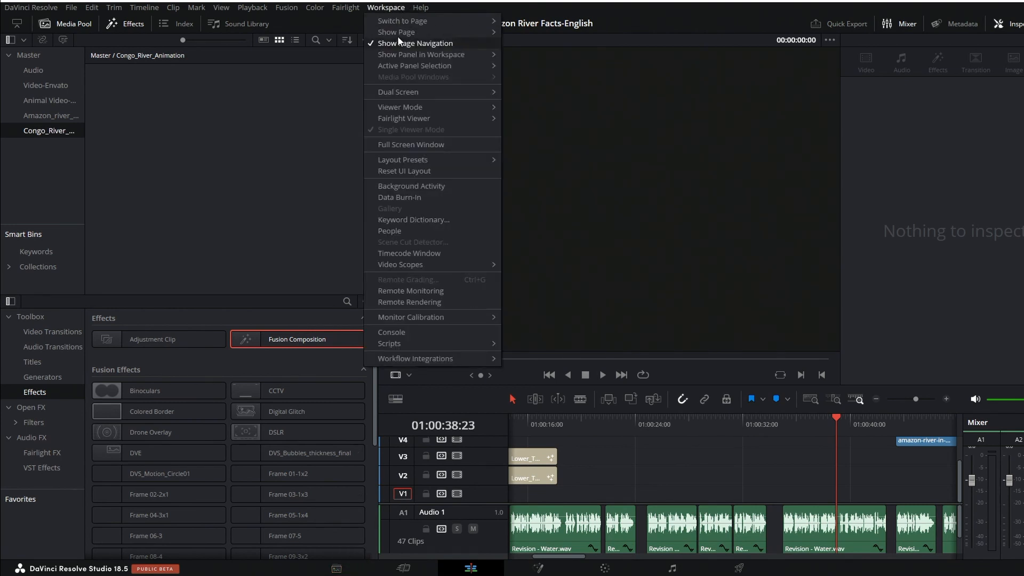
{"action": "mouse_move", "coordinate": [403, 20]}
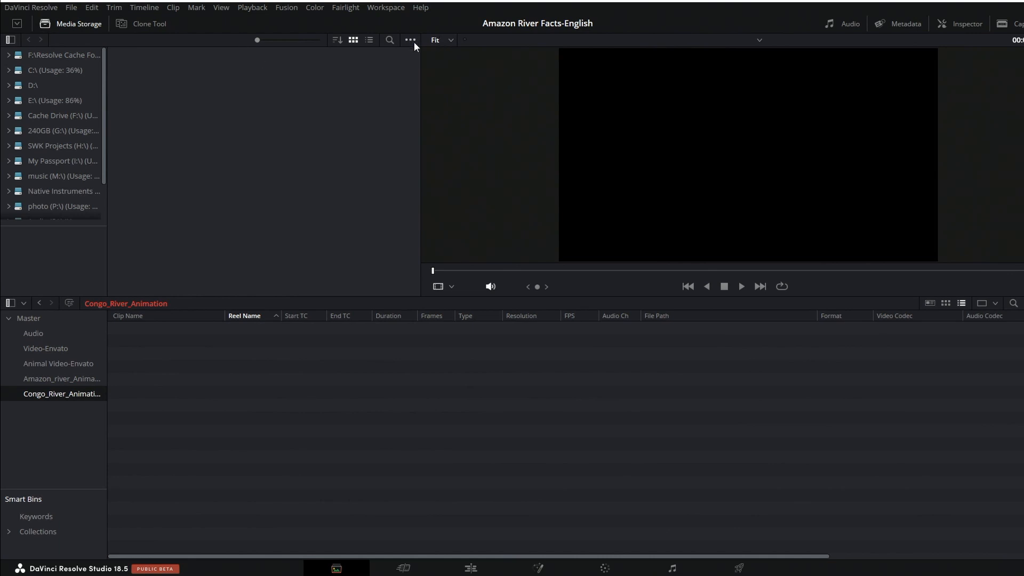
- Show the media pool options so Frame Display Mode can be set to Sequence
{"action": "left_click", "coordinate": [410, 39]}
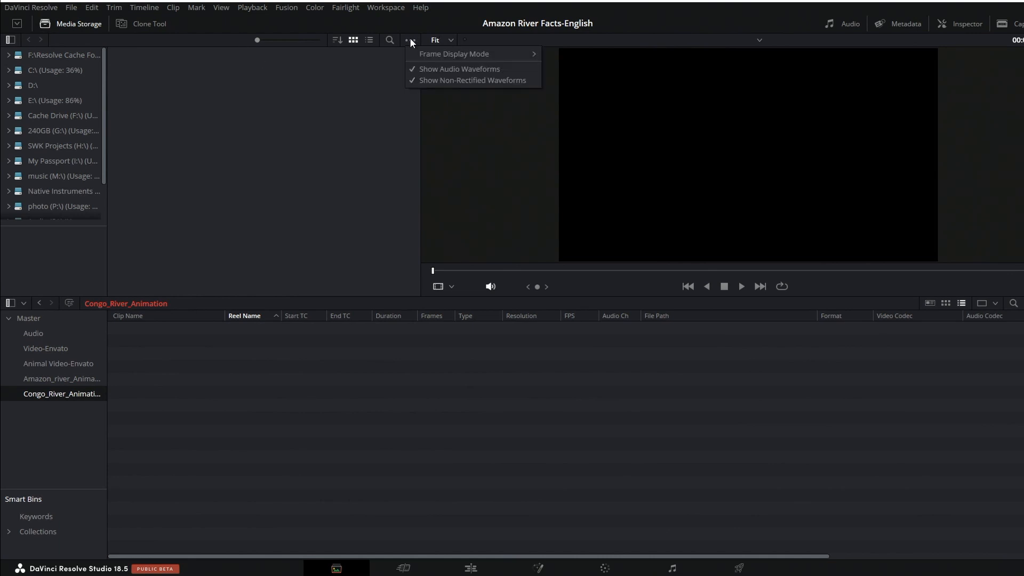
{"action": "mouse_move", "coordinate": [453, 54]}
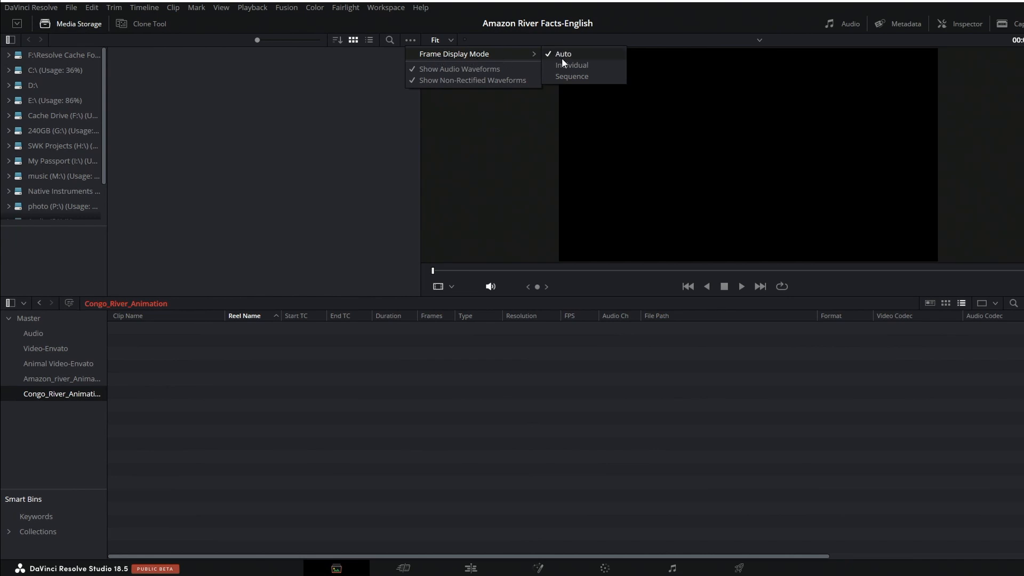
{"action": "mouse_move", "coordinate": [578, 58]}
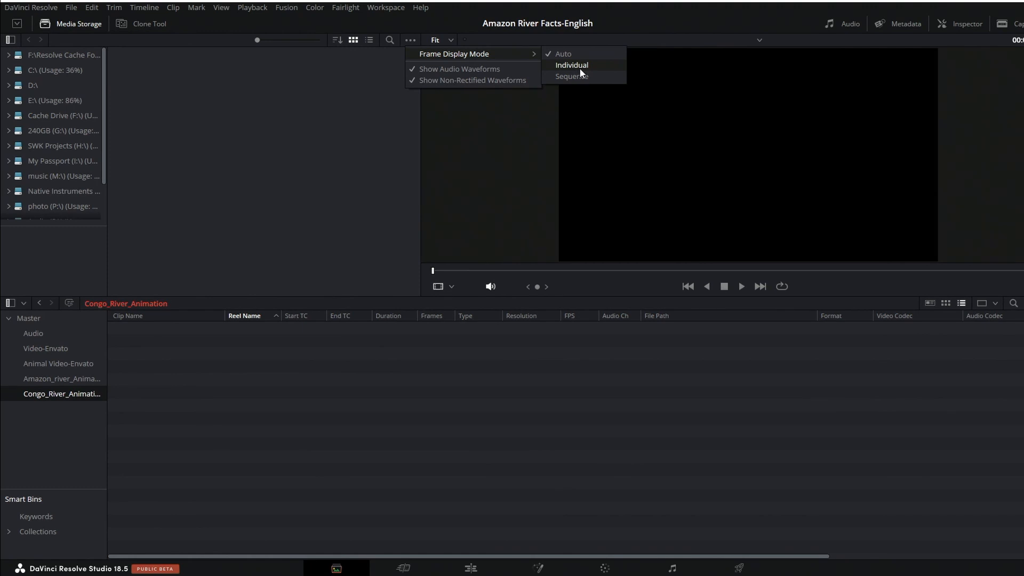
{"action": "mouse_move", "coordinate": [571, 77]}
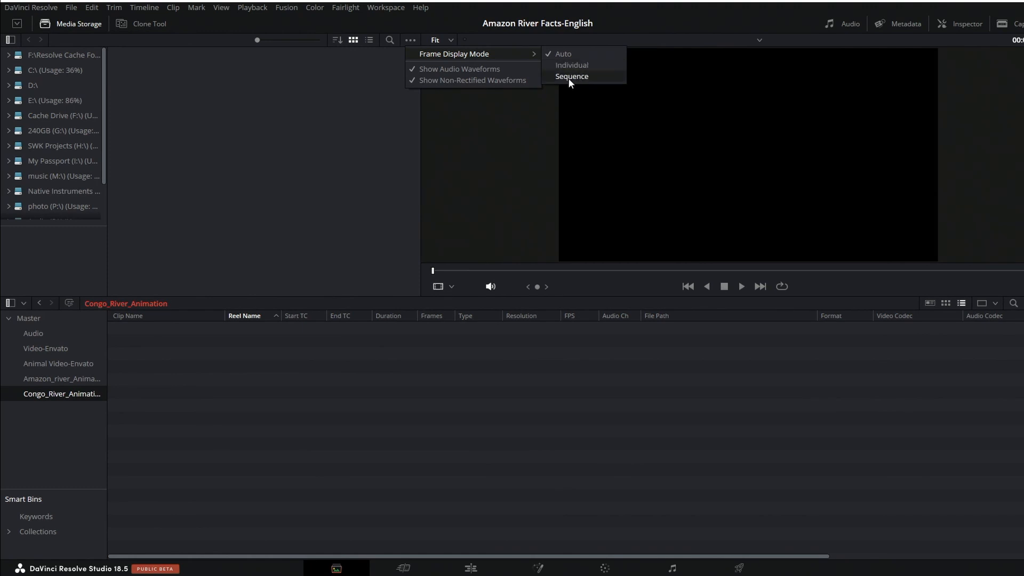
{"action": "mouse_move", "coordinate": [572, 81]}
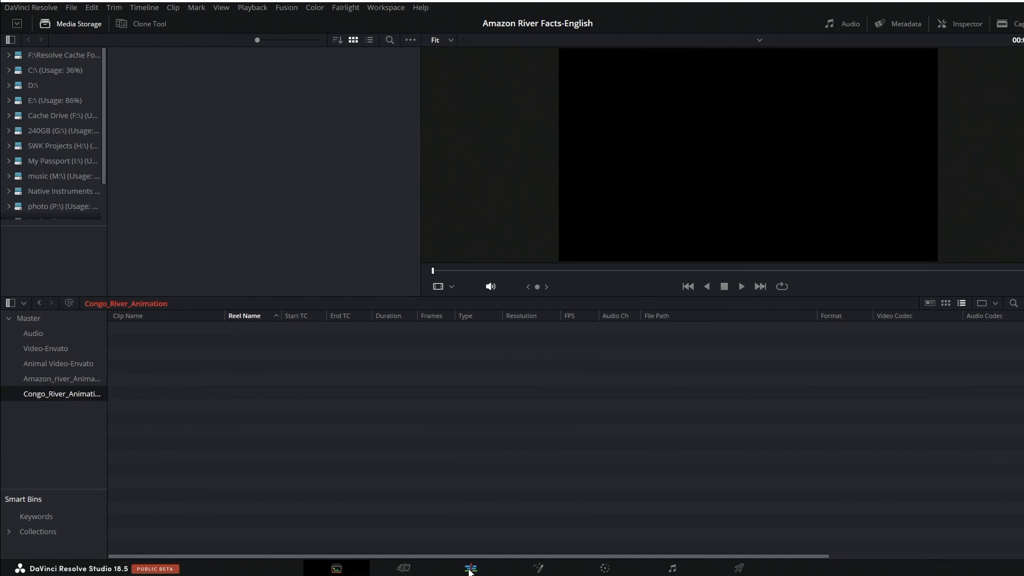
{"action": "left_click", "coordinate": [470, 567]}
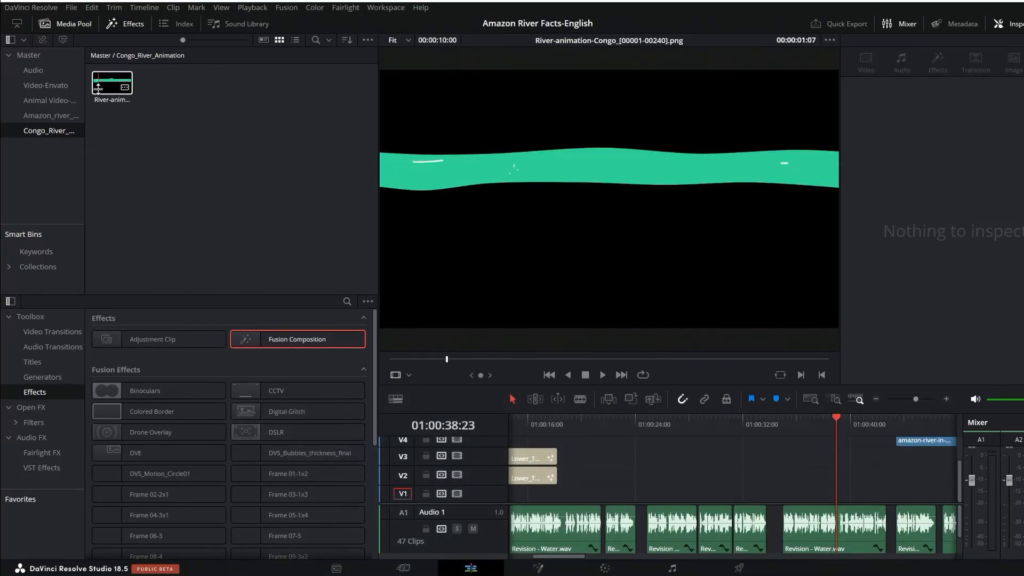
{"action": "left_click_drag", "start_coordinate": [112, 83], "coordinate": [655, 423]}
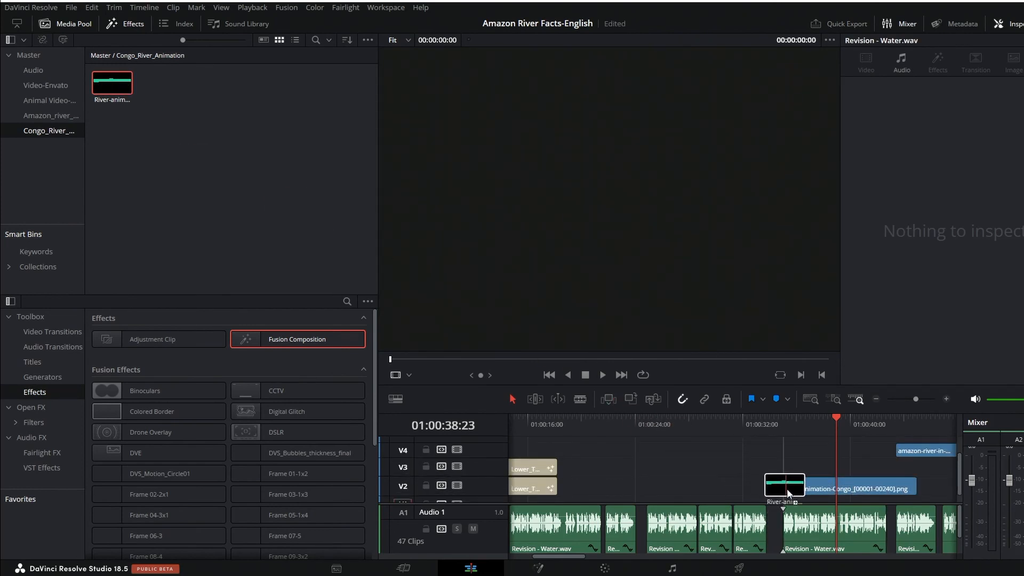
{"action": "left_click", "coordinate": [782, 486]}
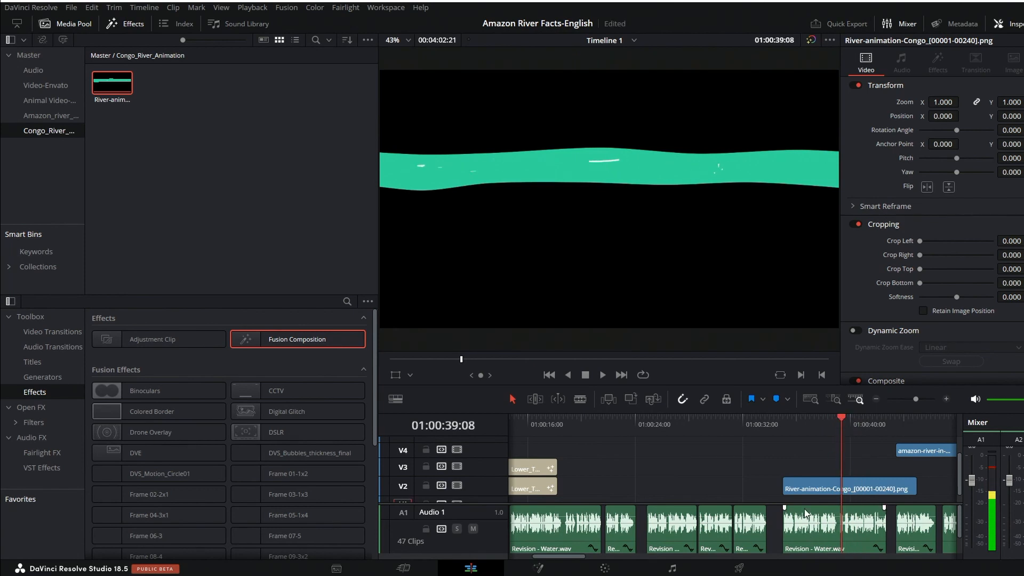
{"action": "left_click", "coordinate": [847, 487]}
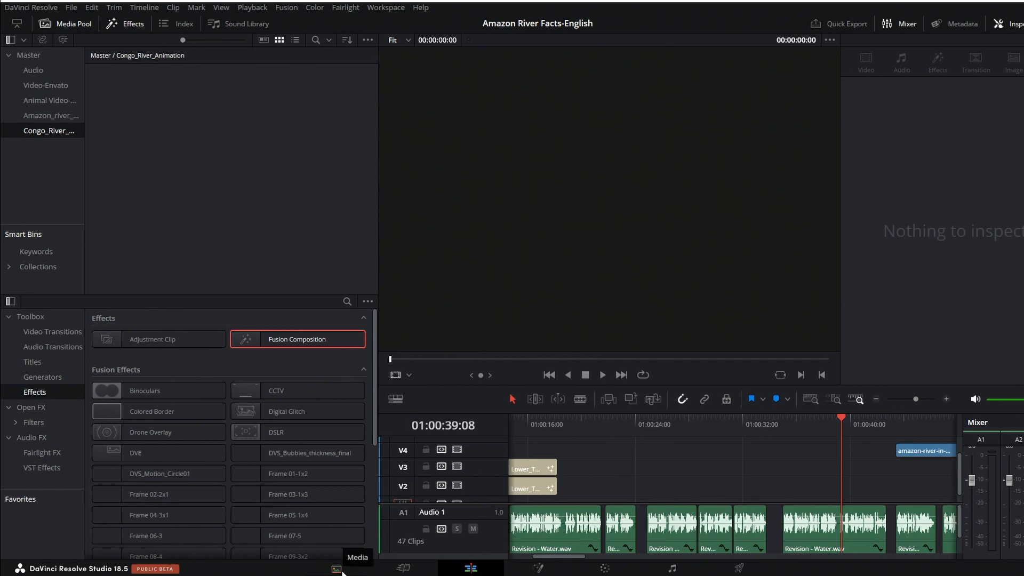
- On the Media page, check the media storage Frame Display Mode and leave it on Auto
{"action": "left_click", "coordinate": [336, 567]}
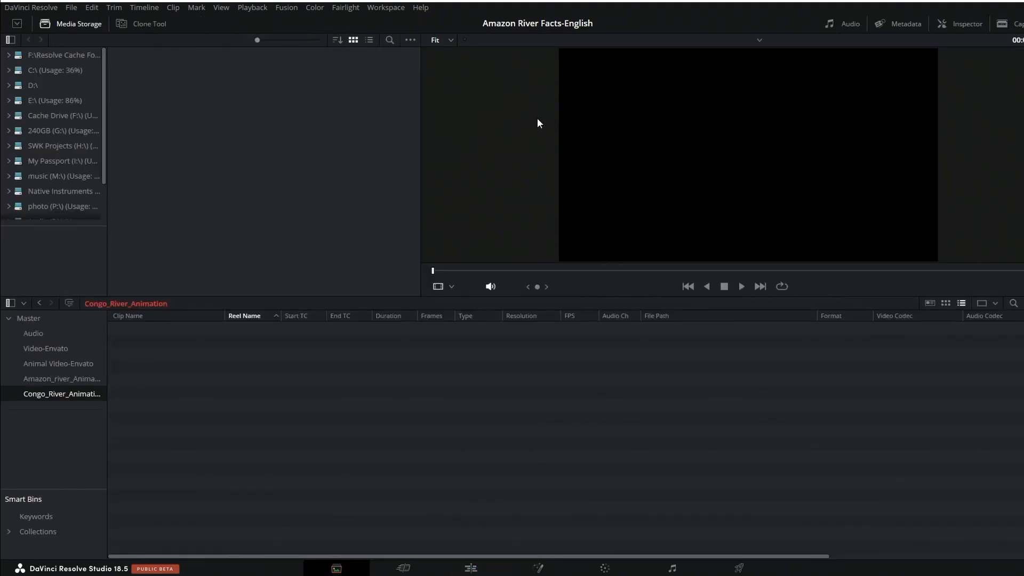
{"action": "left_click", "coordinate": [409, 40]}
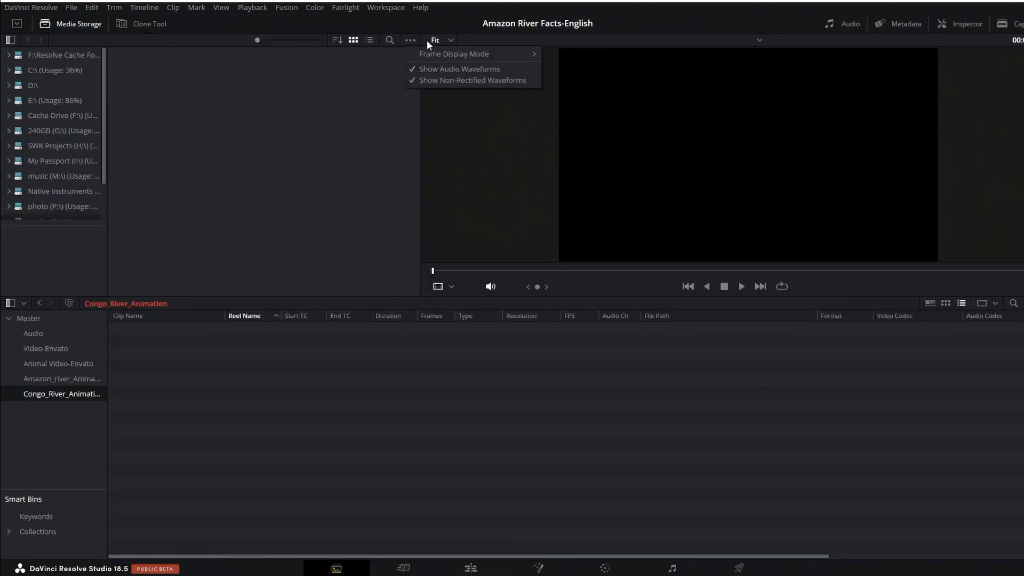
{"action": "left_click", "coordinate": [458, 56]}
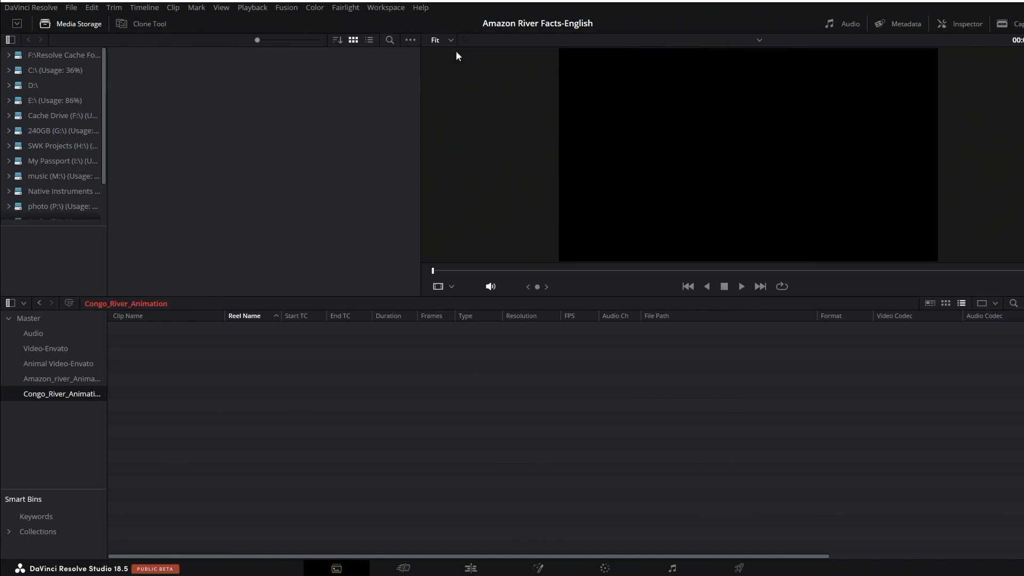
{"action": "left_click", "coordinate": [410, 39]}
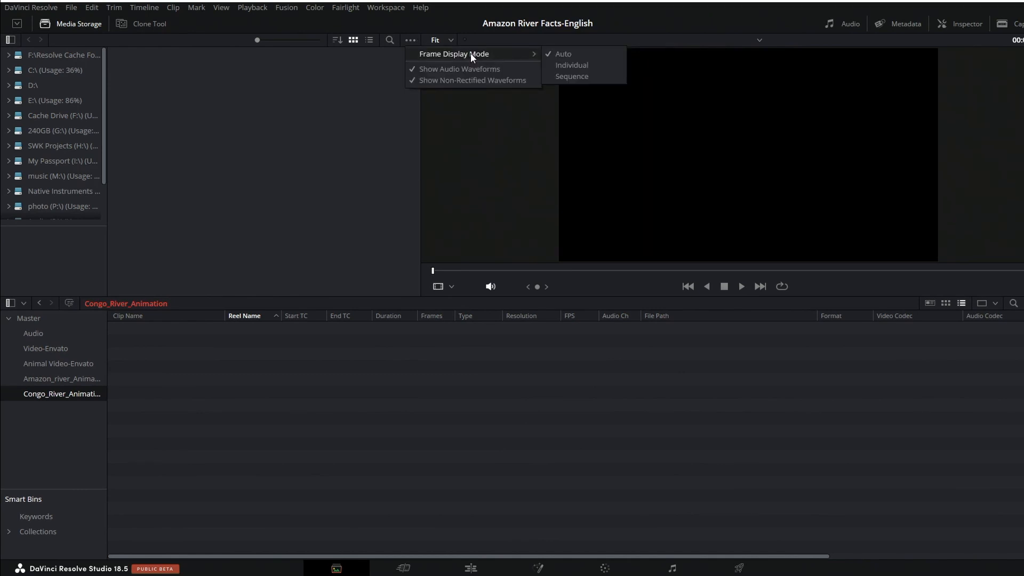
{"action": "left_click", "coordinate": [417, 52]}
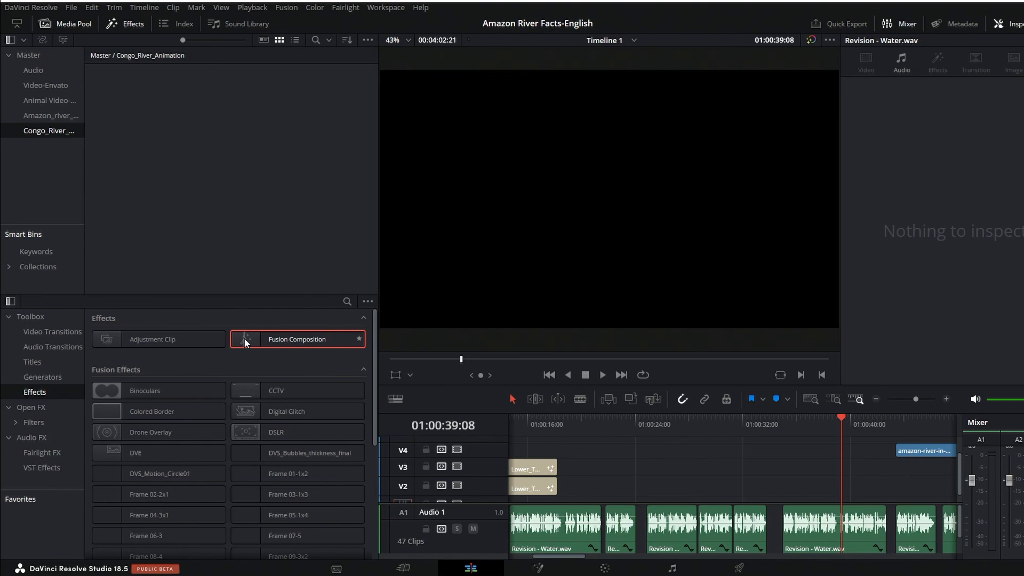
- Place a Fusion Composition clip on track V1, trim it and bring up its clip actions
{"action": "left_click_drag", "start_coordinate": [298, 340], "coordinate": [790, 483]}
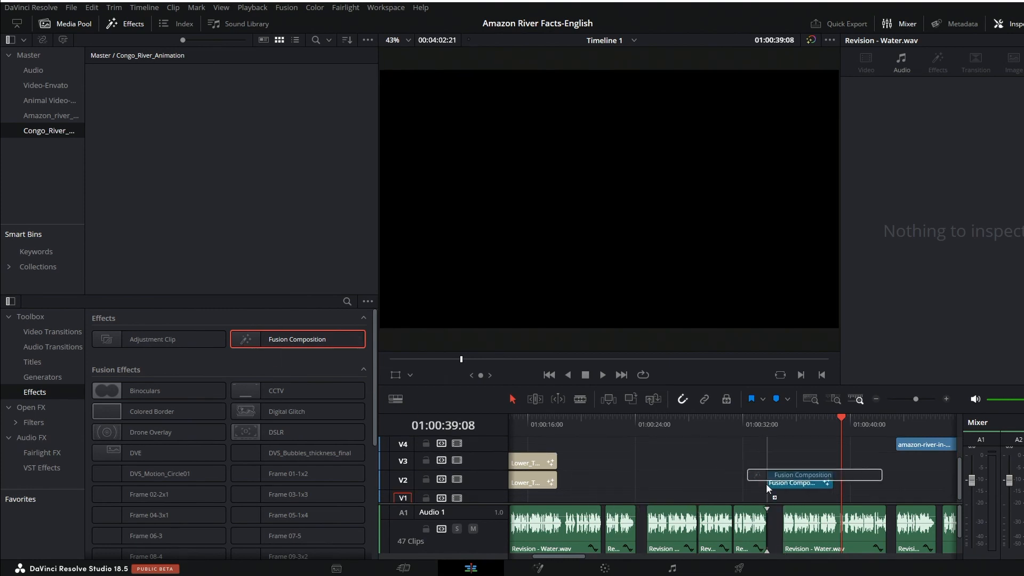
{"action": "left_click", "coordinate": [812, 475]}
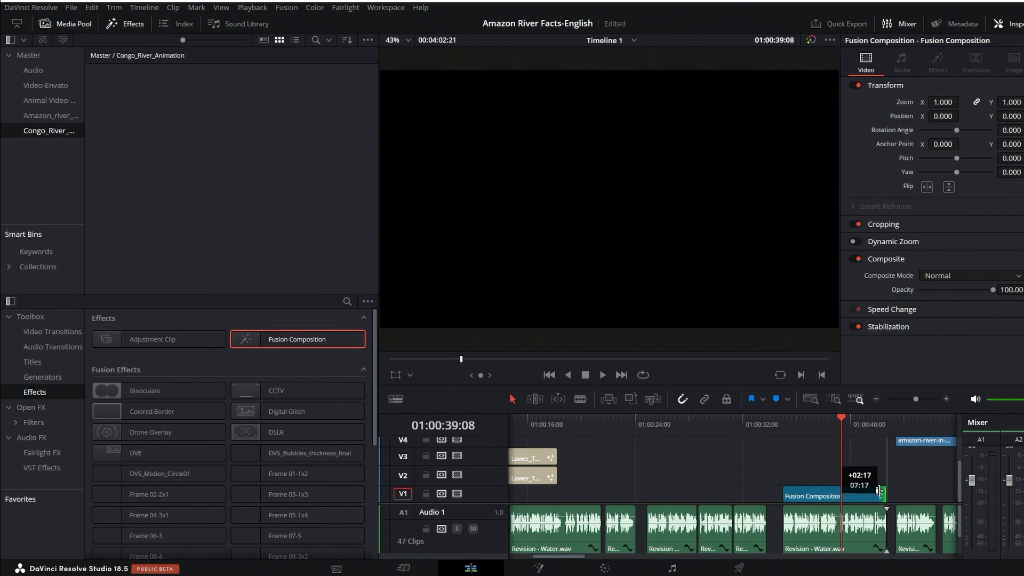
{"action": "right_click", "coordinate": [813, 495]}
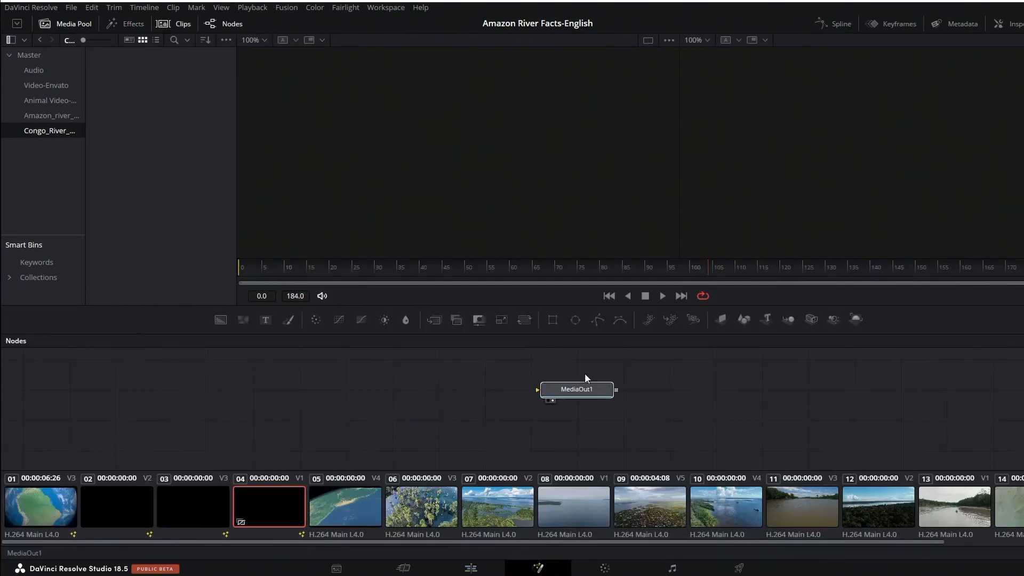
- Wire the river animation clip into the comp as MediaIn1 feeding MediaOut1
{"action": "left_click", "coordinate": [575, 389]}
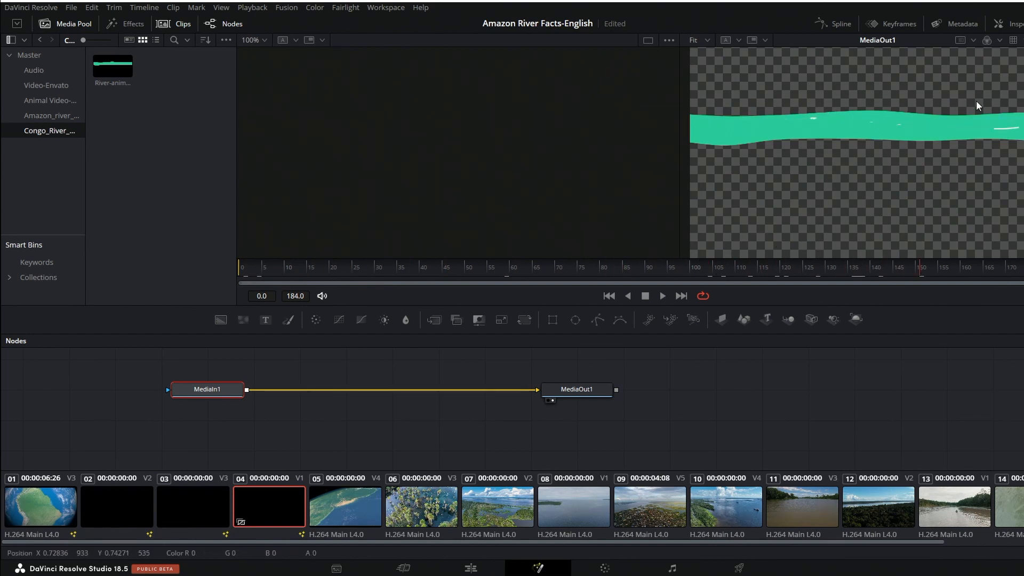
{"action": "mouse_move", "coordinate": [832, 136]}
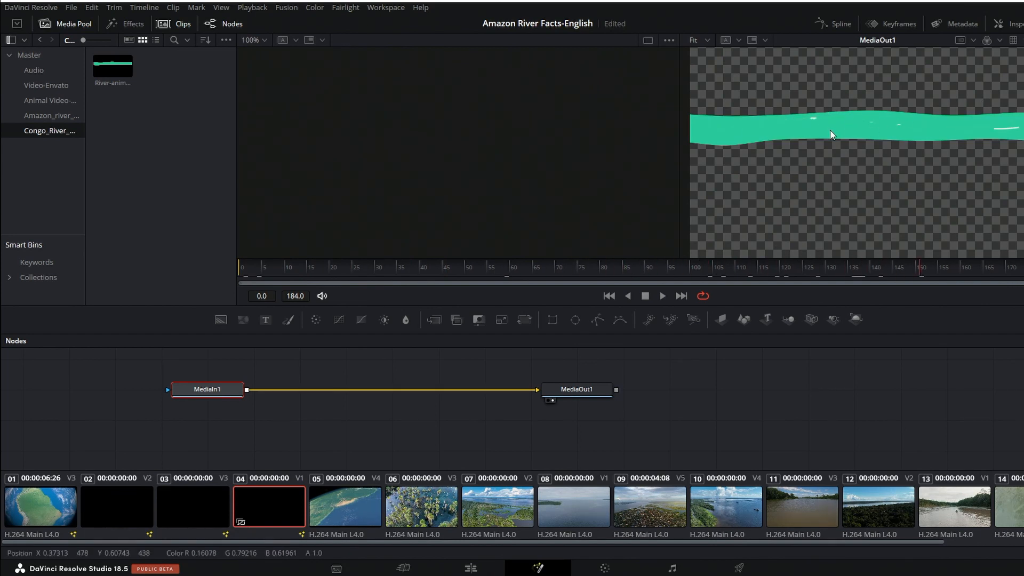
{"action": "mouse_move", "coordinate": [908, 134]}
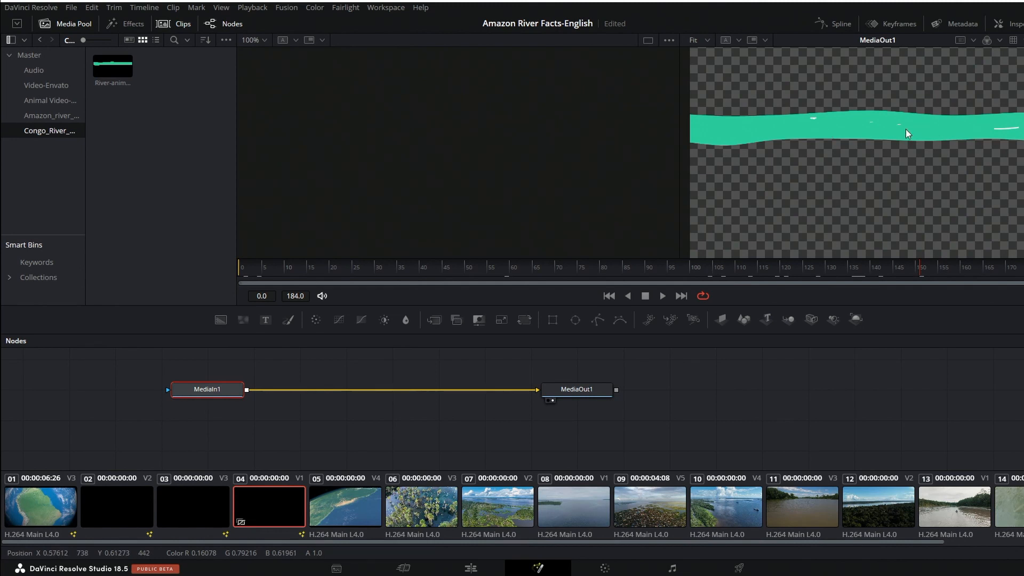
{"action": "left_click", "coordinate": [205, 389]}
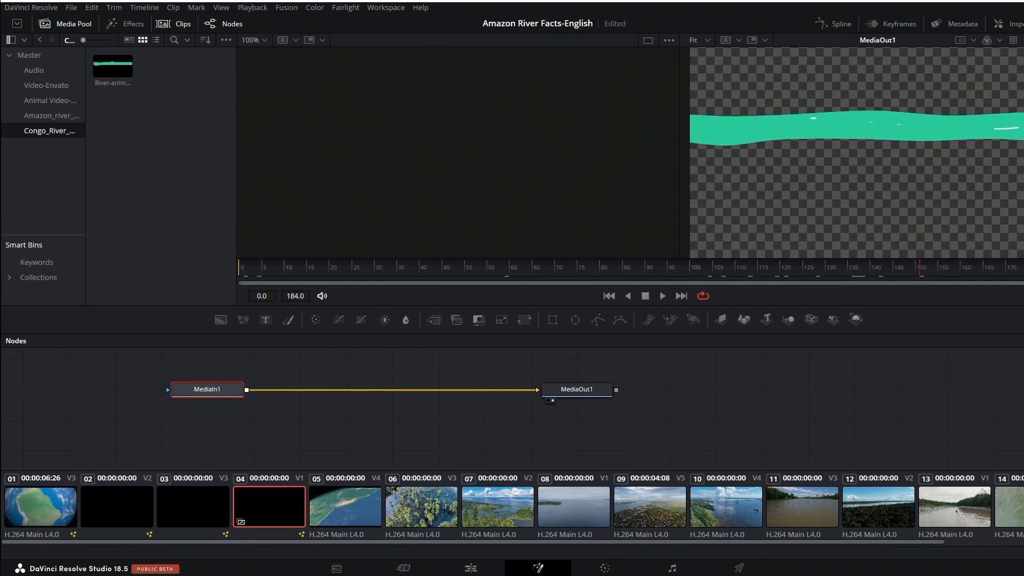
{"action": "mouse_move", "coordinate": [470, 568]}
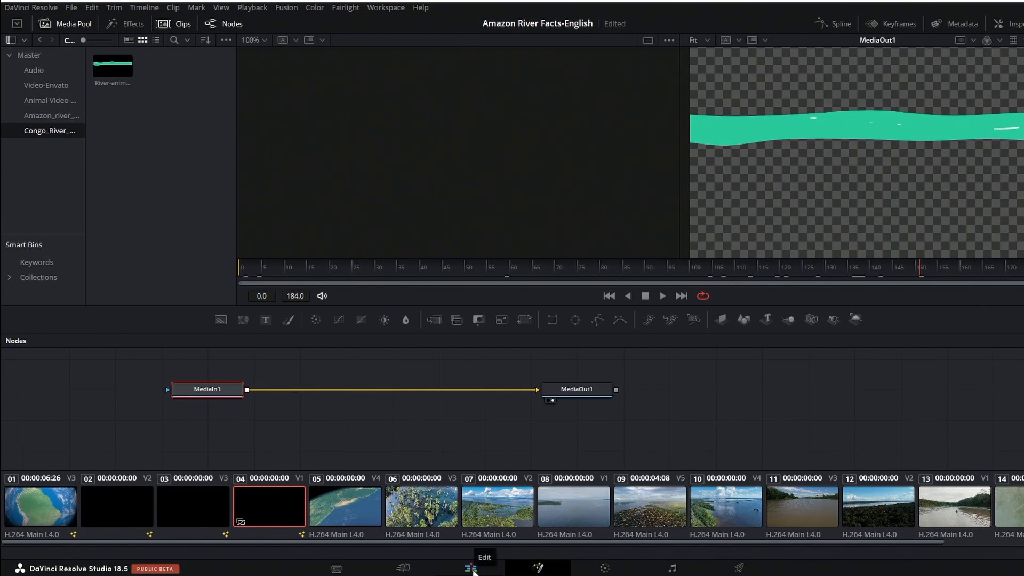
{"action": "mouse_move", "coordinate": [454, 429]}
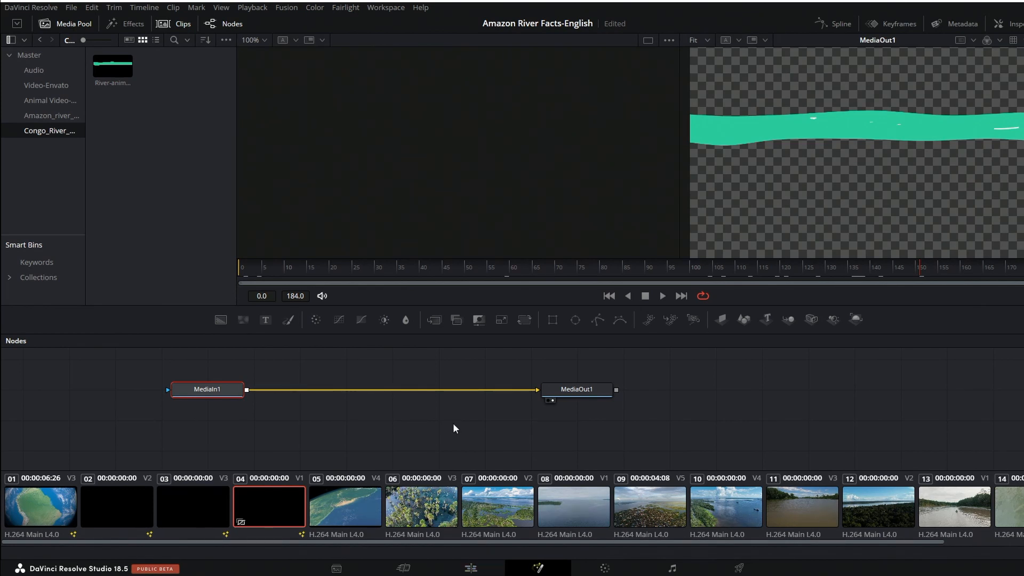
{"action": "mouse_move", "coordinate": [375, 423]}
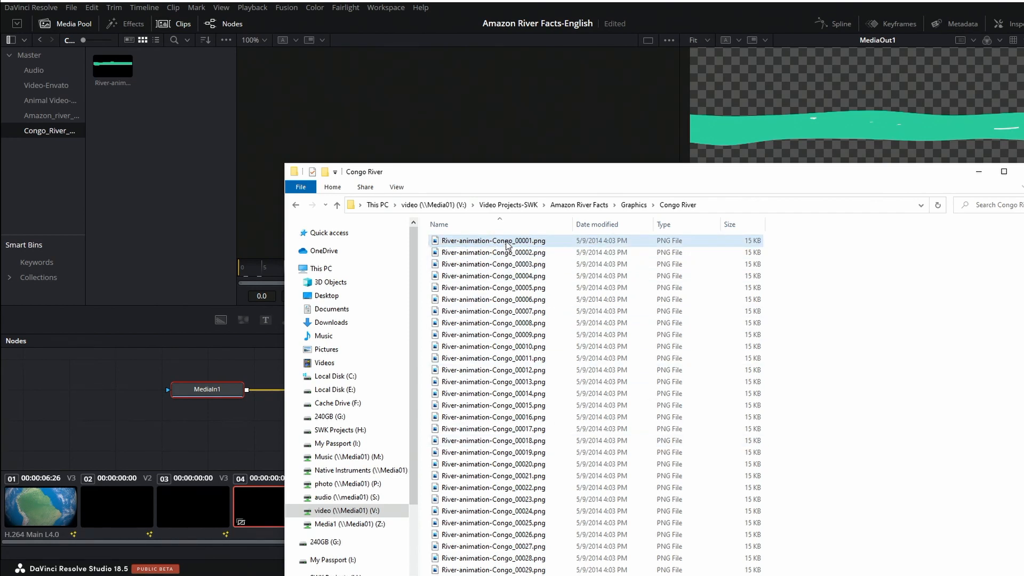
- Drag the River-animation-Congo PNG frames from File Explorer into the Fusion media pool and nodes area
{"action": "left_click", "coordinate": [492, 240]}
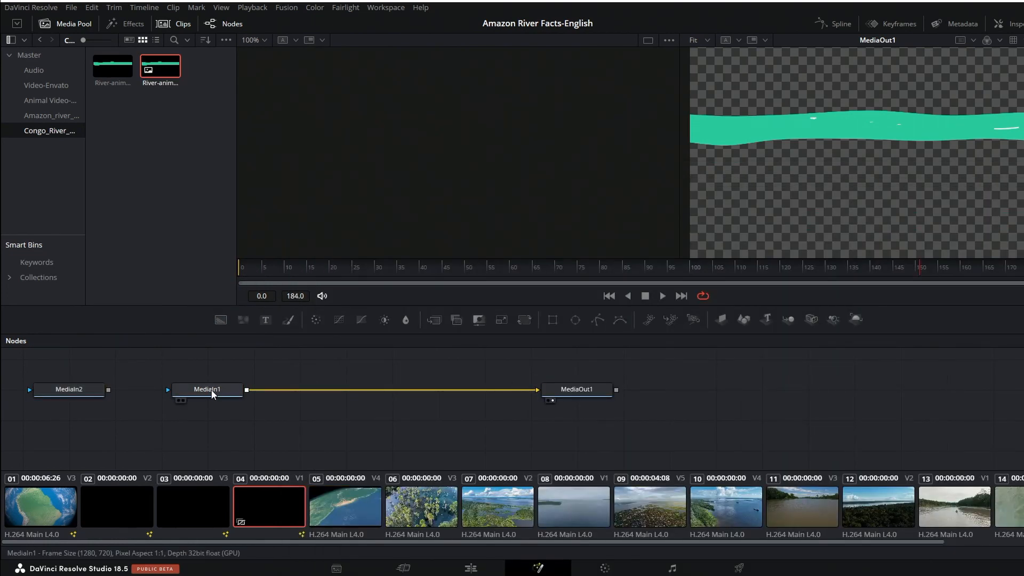
{"action": "left_click", "coordinate": [208, 388]}
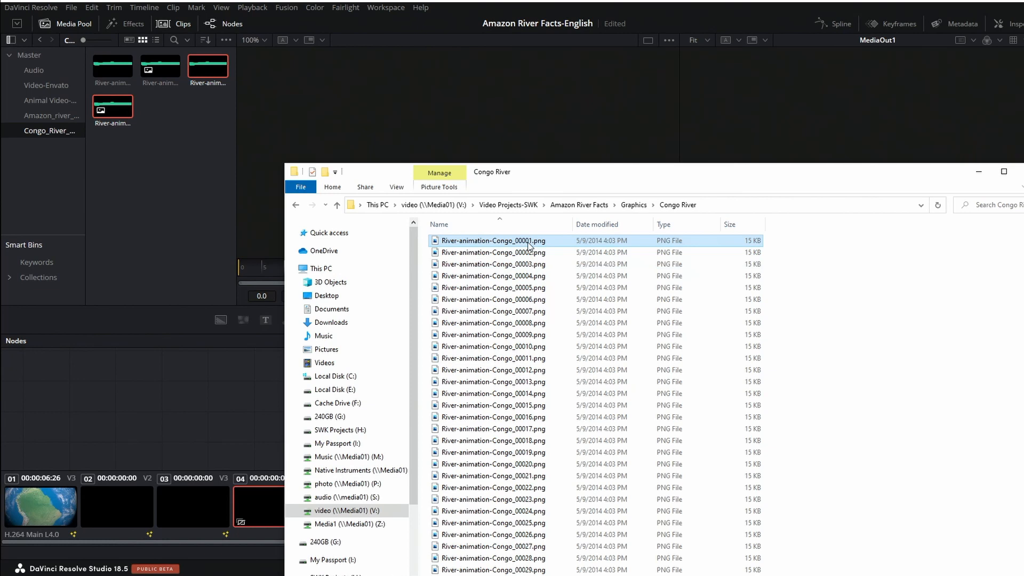
{"action": "left_click", "coordinate": [493, 298]}
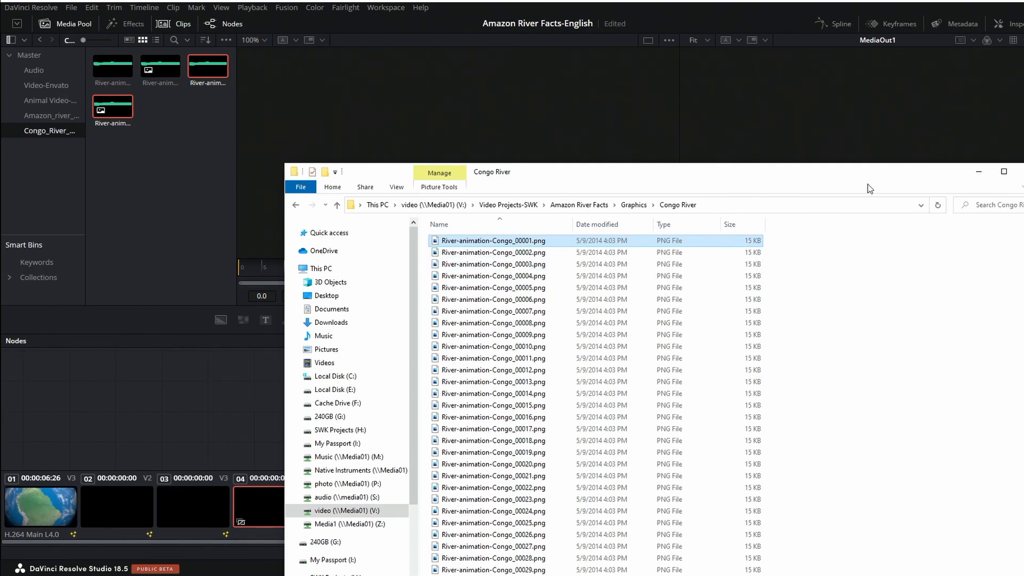
{"action": "mouse_move", "coordinate": [993, 188]}
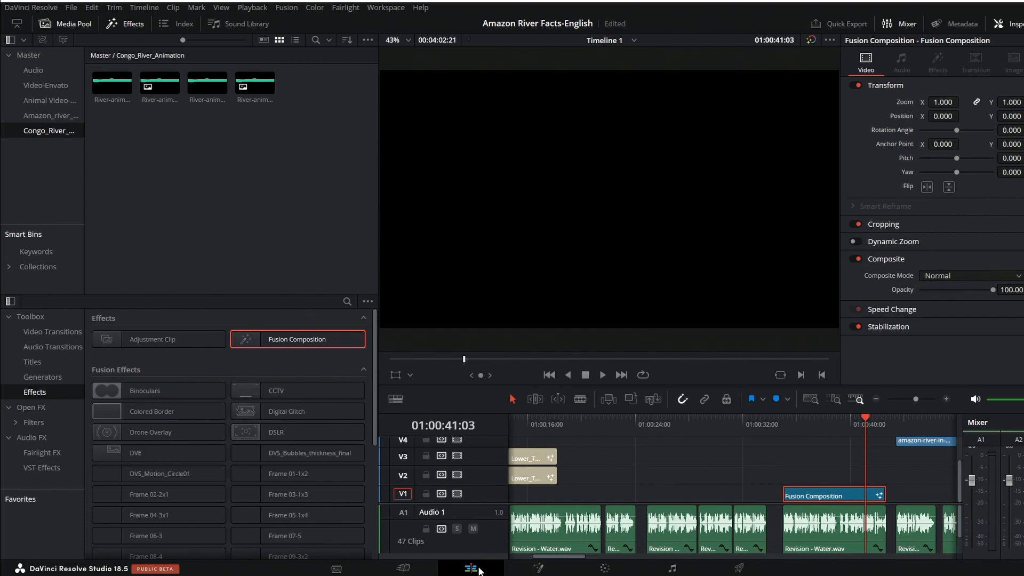
{"action": "mouse_move", "coordinate": [823, 431]}
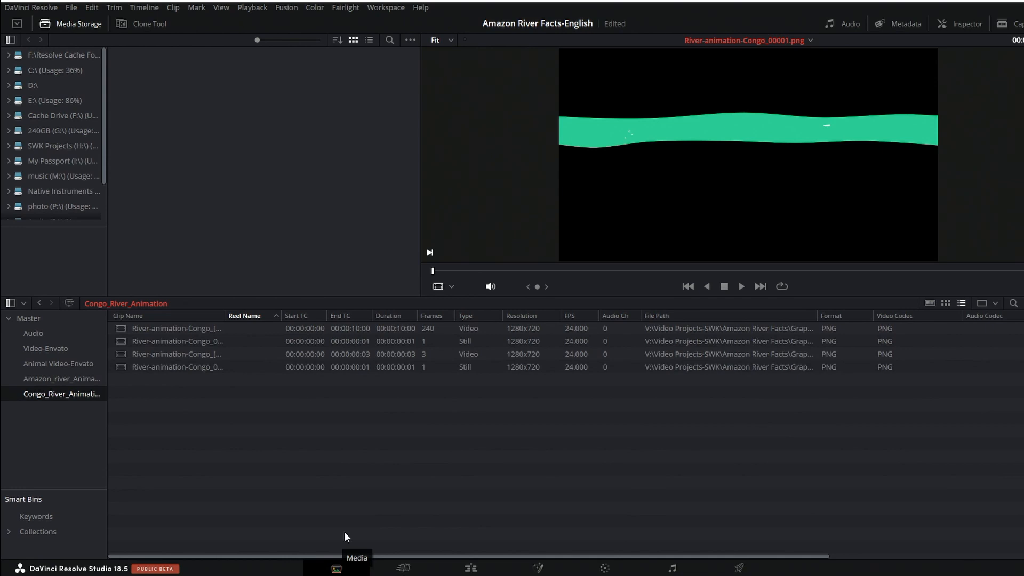
- Show the media storage options for the four river clips, one a 240-frame video, the rest stills
{"action": "left_click", "coordinate": [410, 39]}
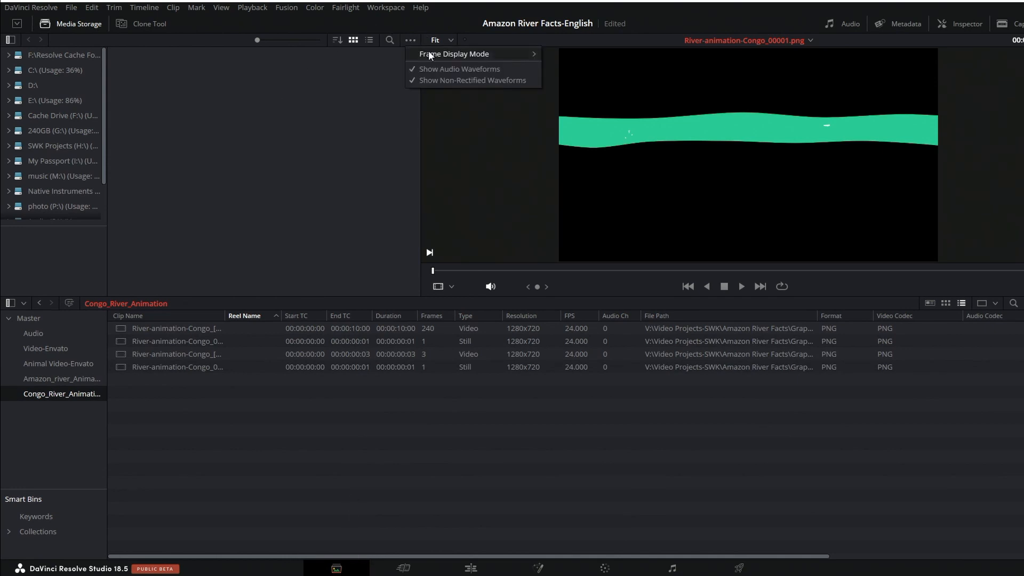